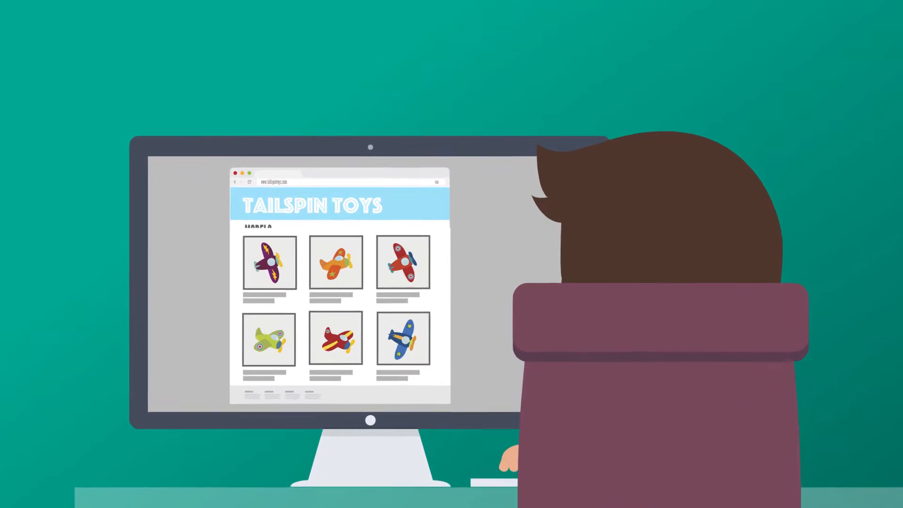
# - Create and save the Contoso UET tag described as Bing Ads Tracking, then view its code
pyautogui.click(336, 263)
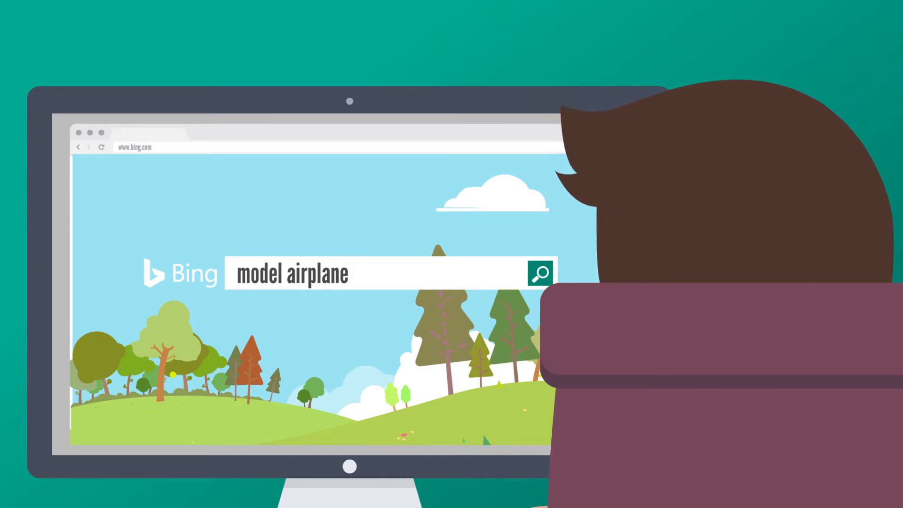
pyautogui.click(539, 272)
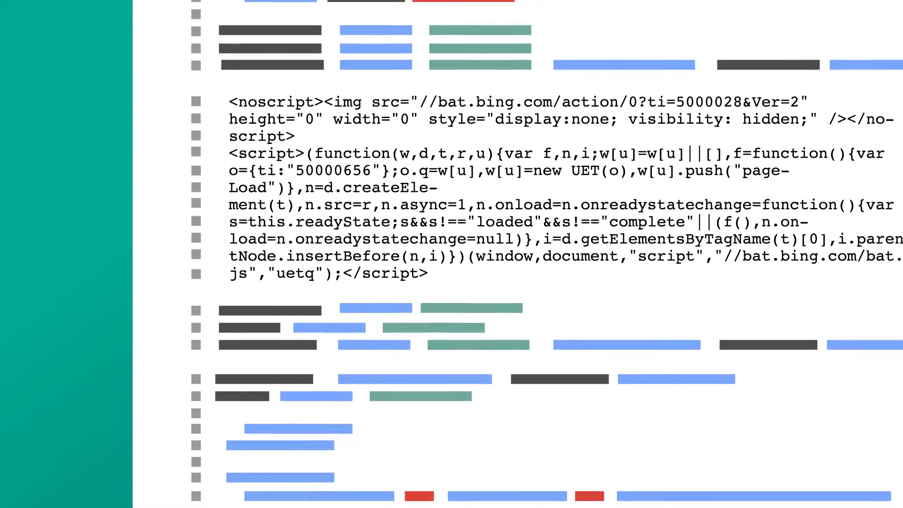
pyautogui.scroll(3)
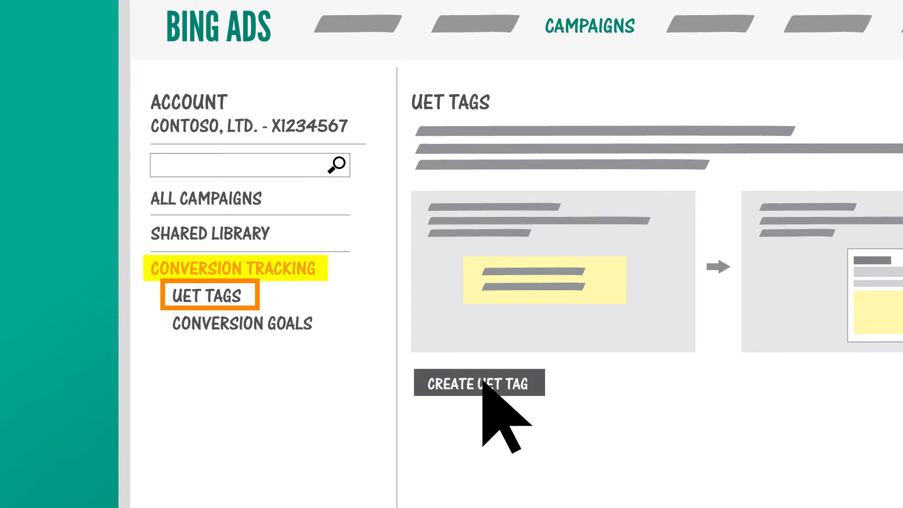
pyautogui.click(478, 384)
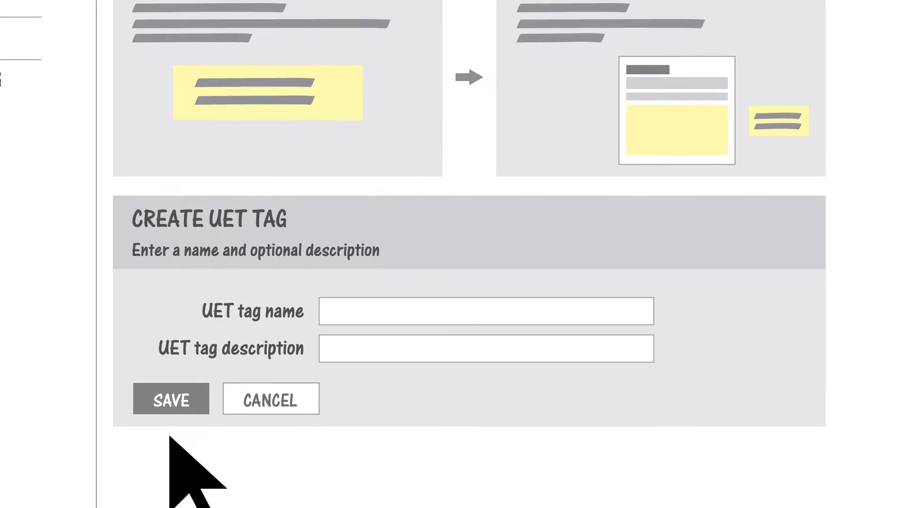
pyautogui.click(170, 398)
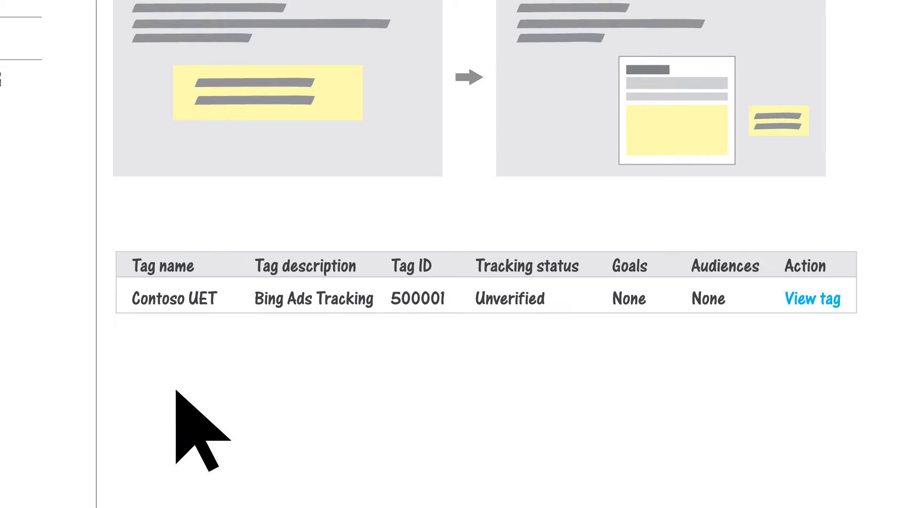
pyautogui.moveTo(806, 334)
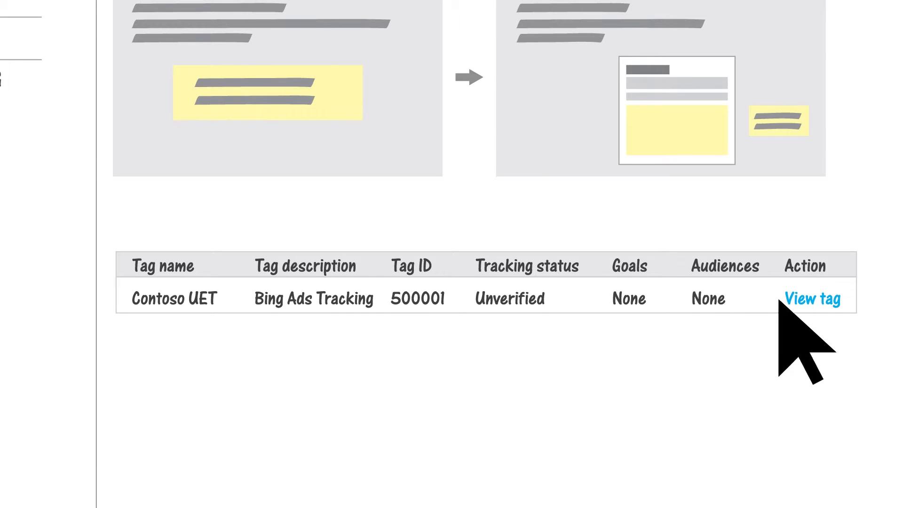
pyautogui.click(811, 298)
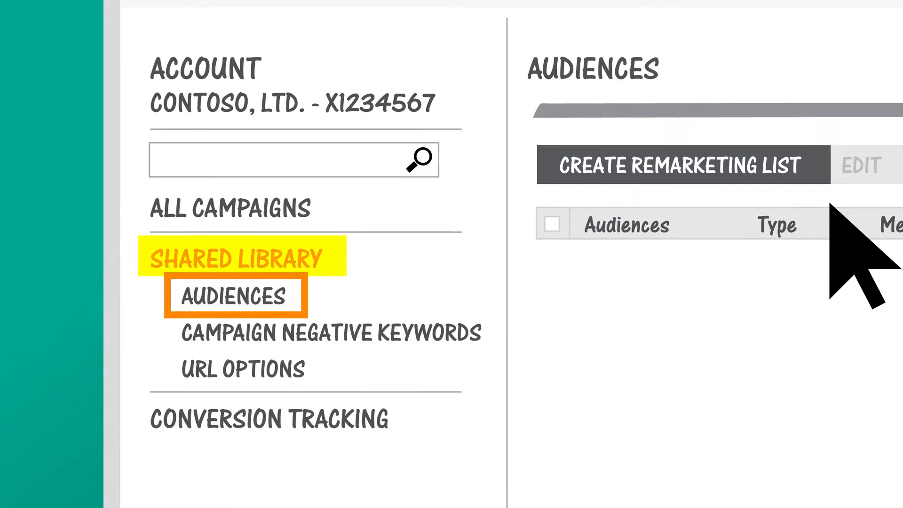
# - Save the Abandoned Cart remarketing list with 30-day duration using the Contoso UET tag
pyautogui.click(681, 166)
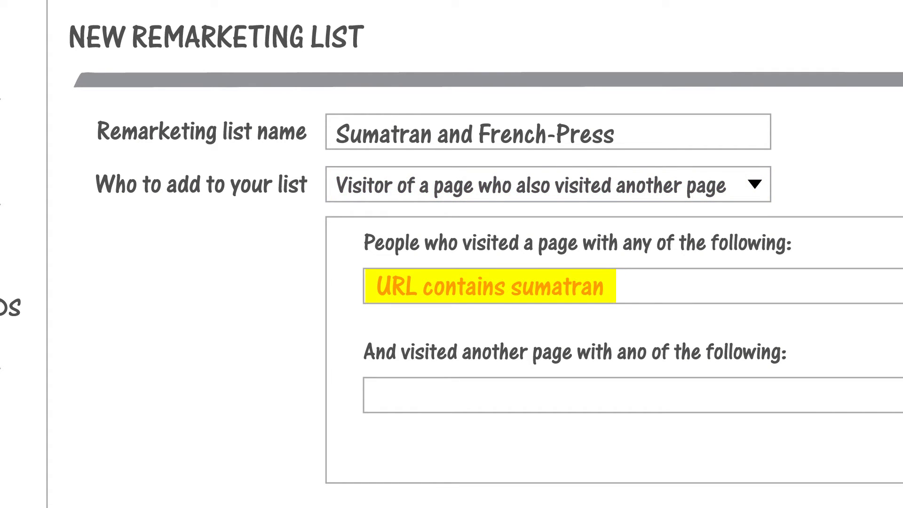
pyautogui.scroll(-3)
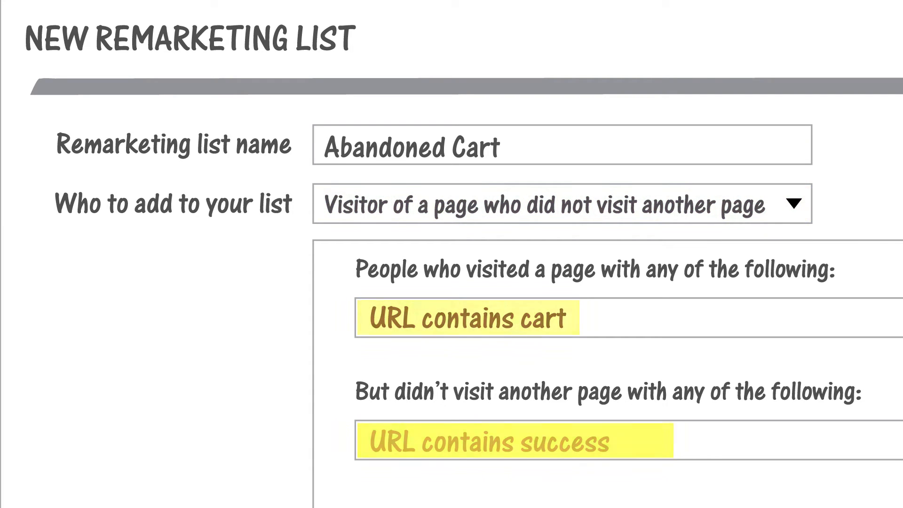
pyautogui.scroll(-3)
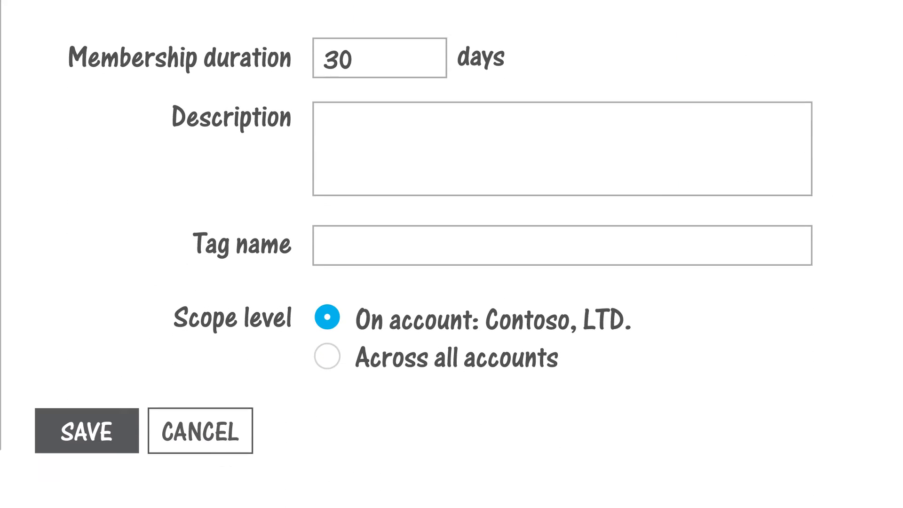
pyautogui.write('Contoso UET')
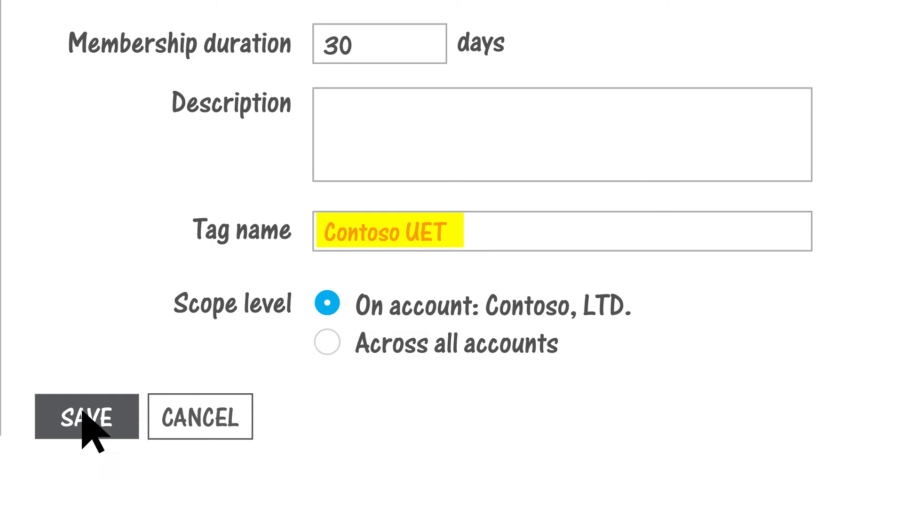
pyautogui.click(86, 416)
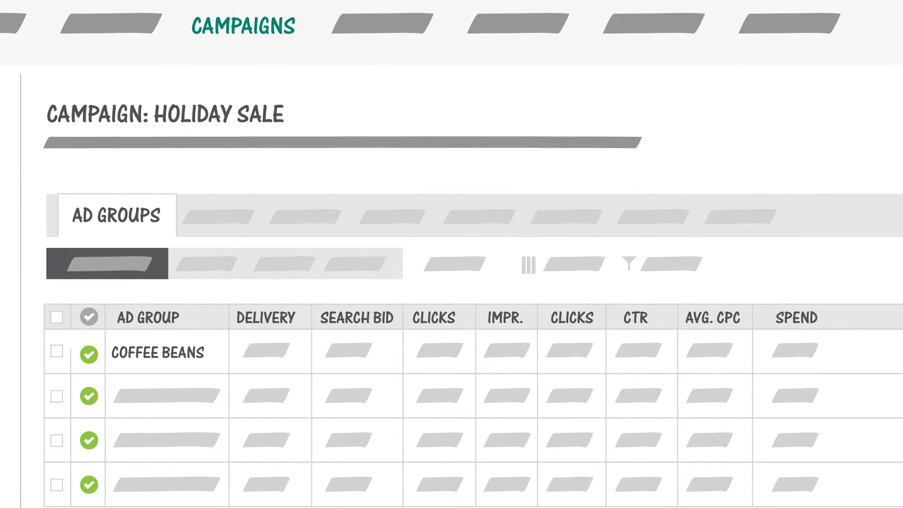
# - In the Coffee Beans ad group's audiences, select Abandoned Cart with target-and-bid targeting
pyautogui.click(157, 351)
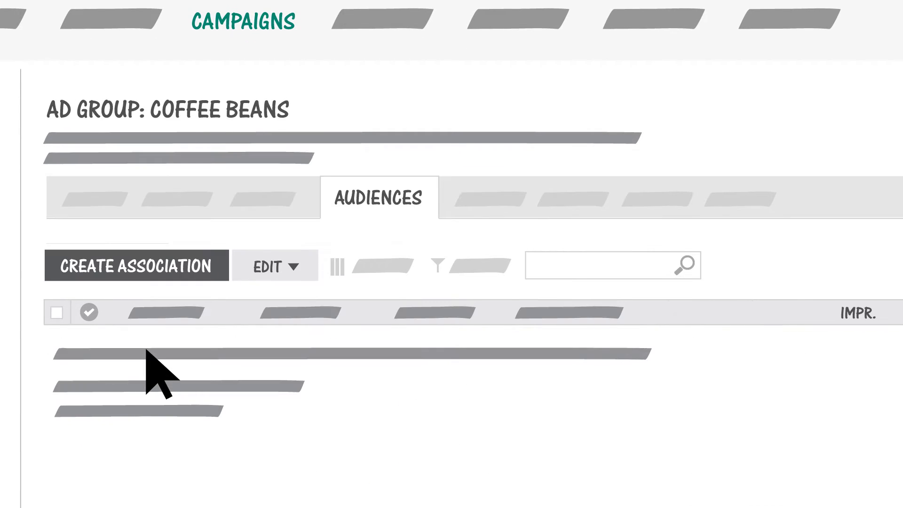
pyautogui.click(378, 198)
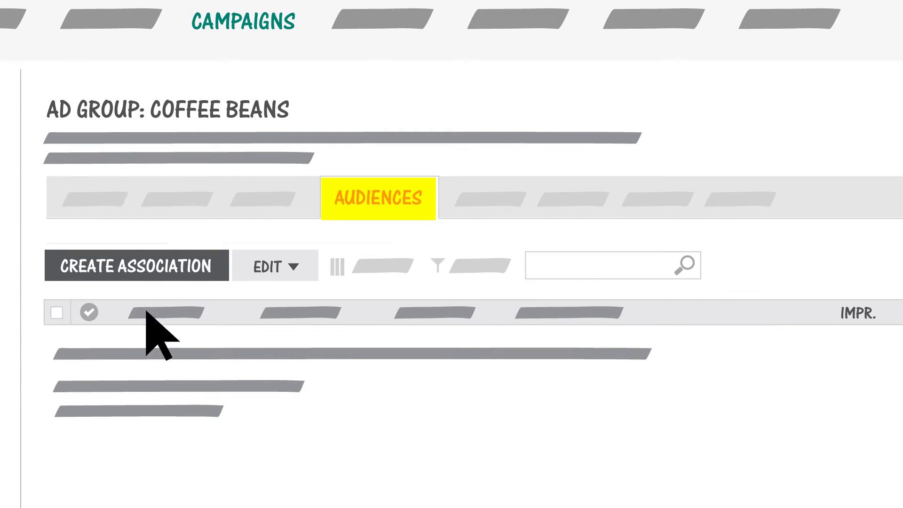
pyautogui.click(136, 265)
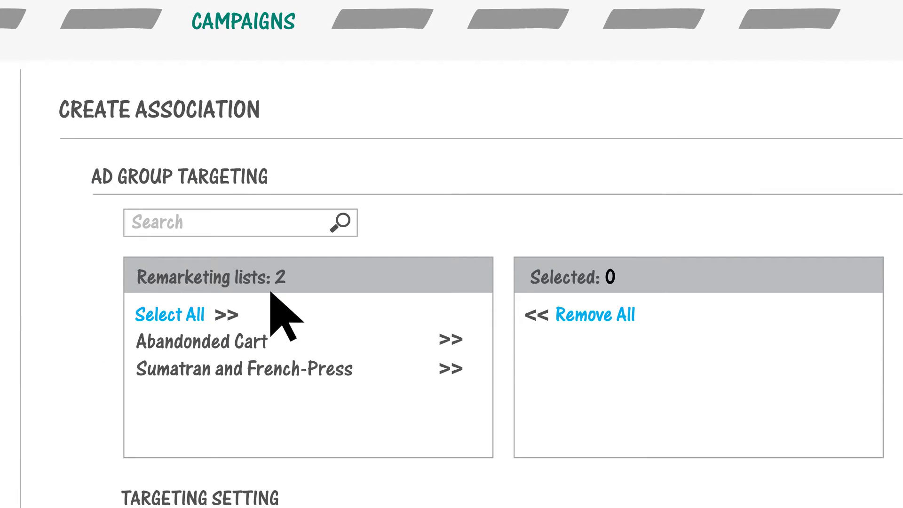
pyautogui.click(451, 338)
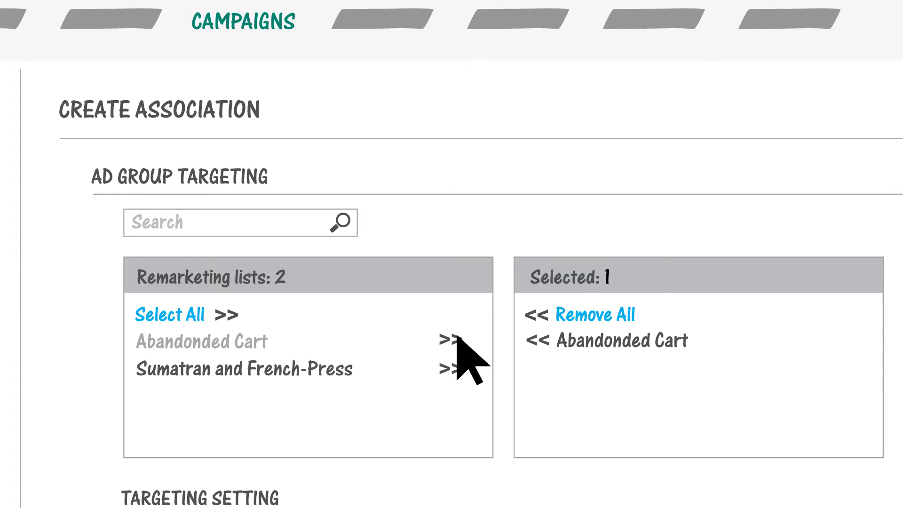
pyautogui.scroll(-3)
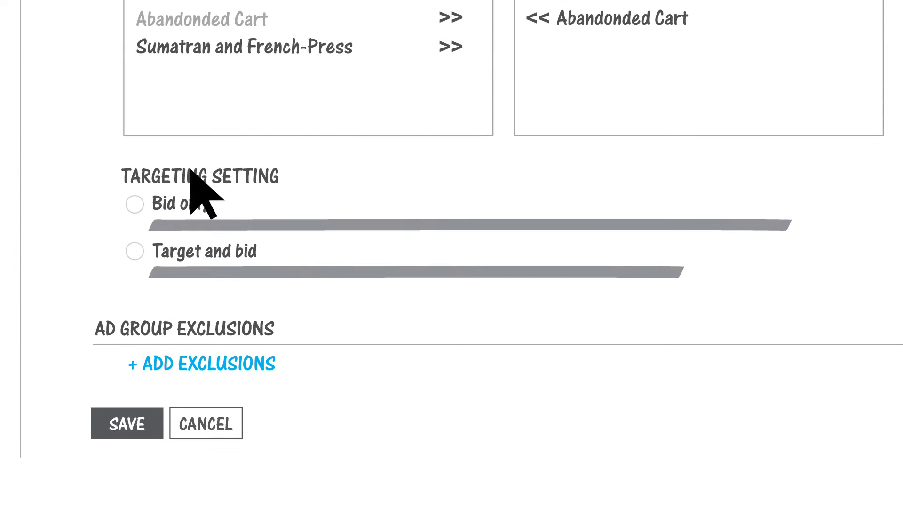
pyautogui.moveTo(150, 224)
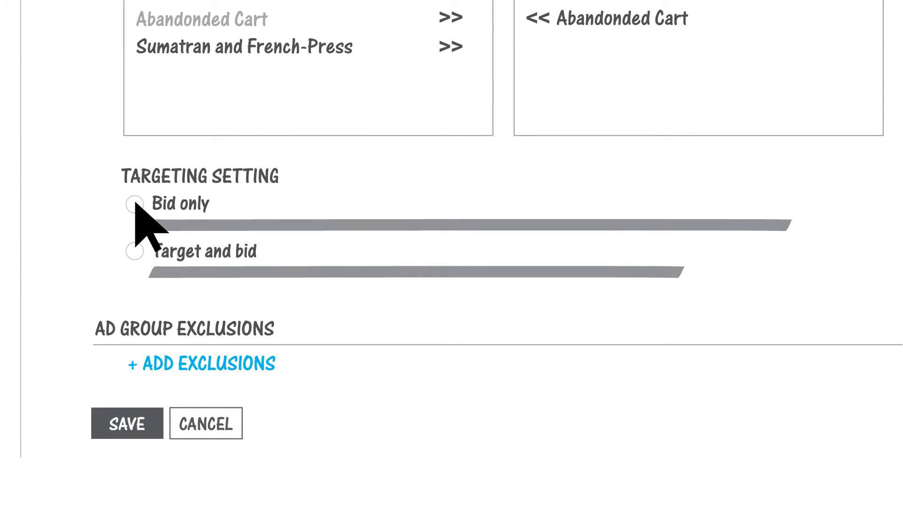
pyautogui.click(136, 204)
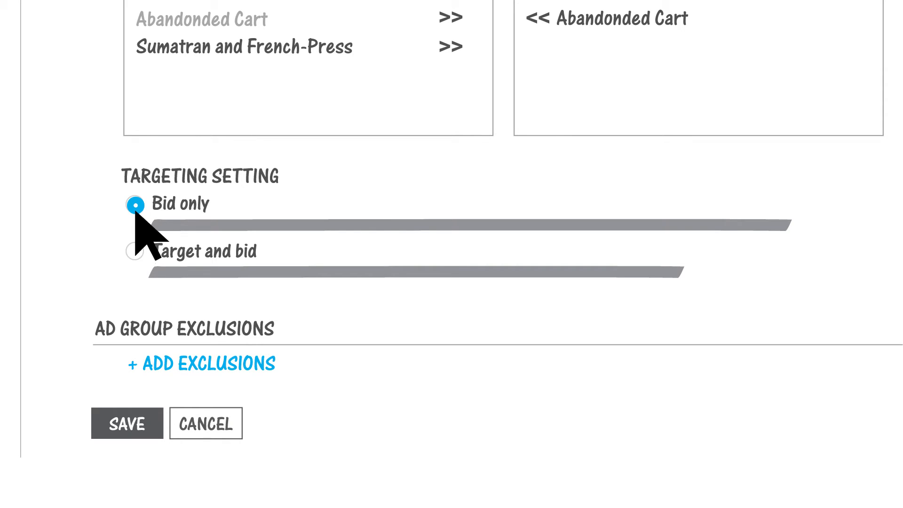
pyautogui.click(135, 251)
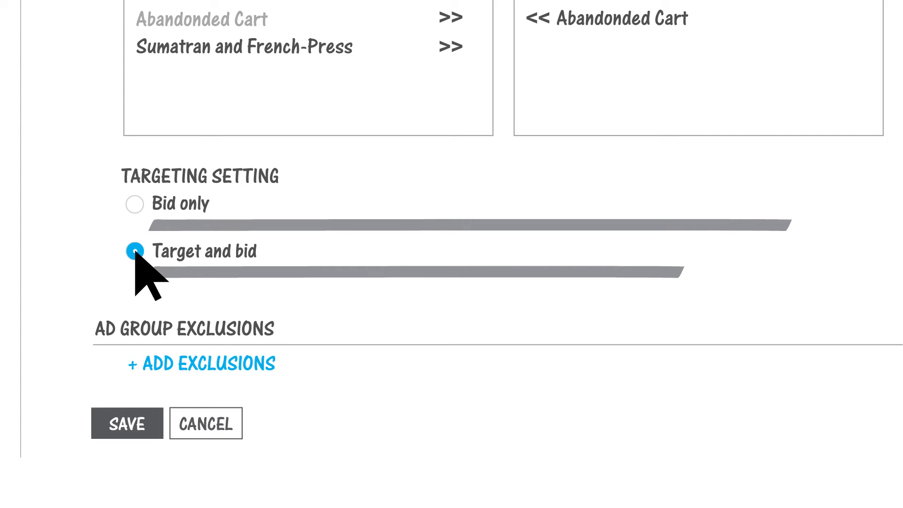
pyautogui.moveTo(224, 316)
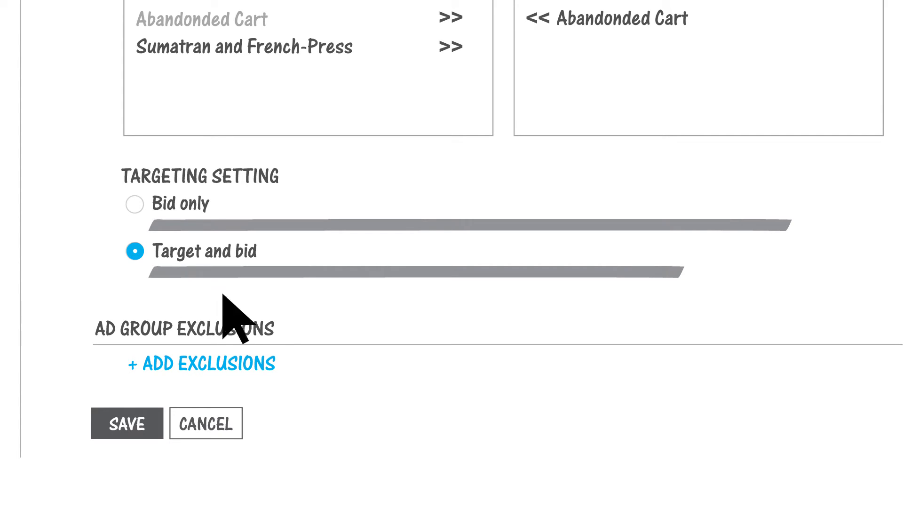
pyautogui.moveTo(294, 345)
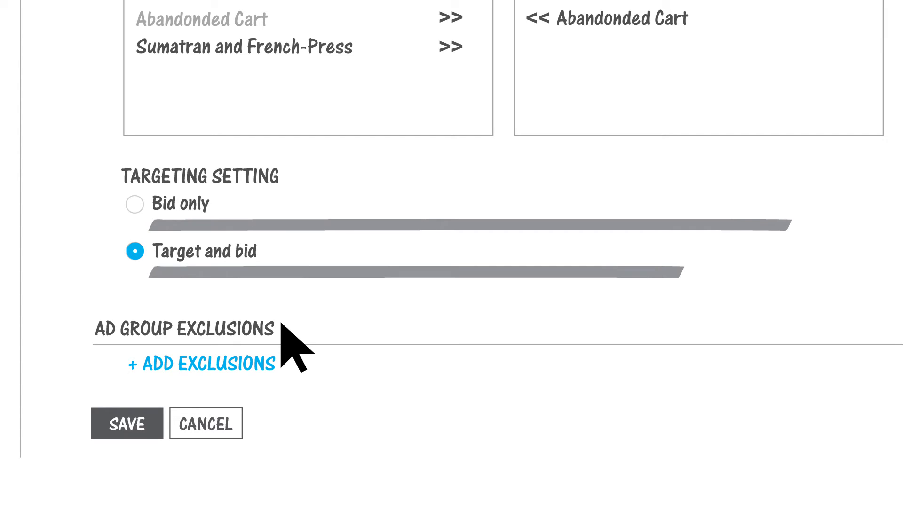
pyautogui.moveTo(207, 374)
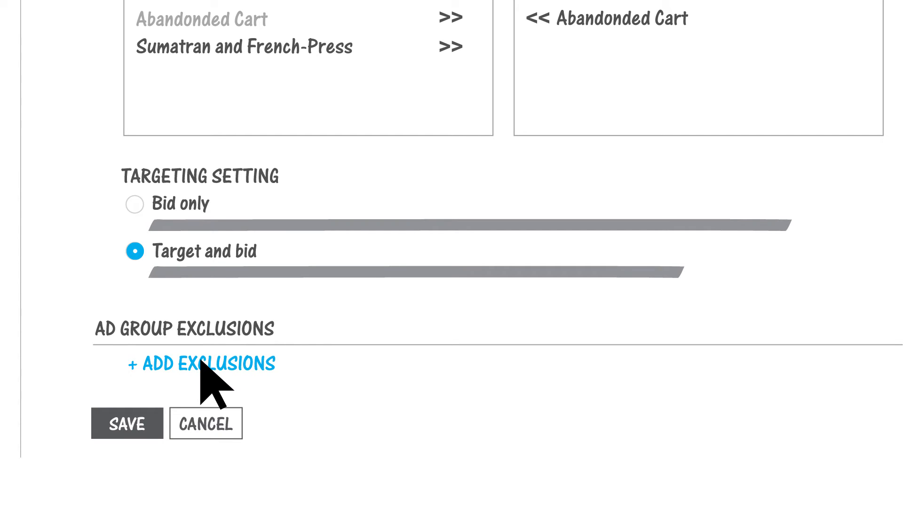
# - Add Sumatran as an excluded list for Coffee Beans and save the audience settings
pyautogui.click(201, 363)
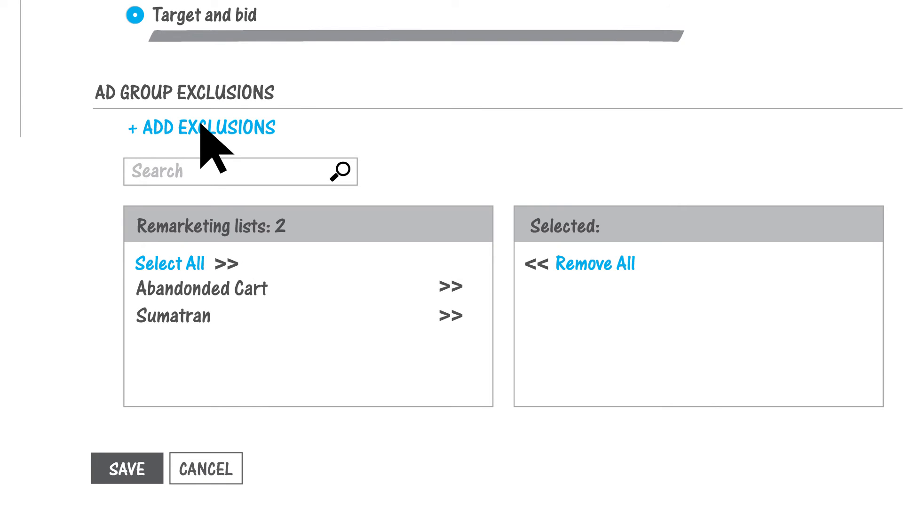
pyautogui.click(450, 315)
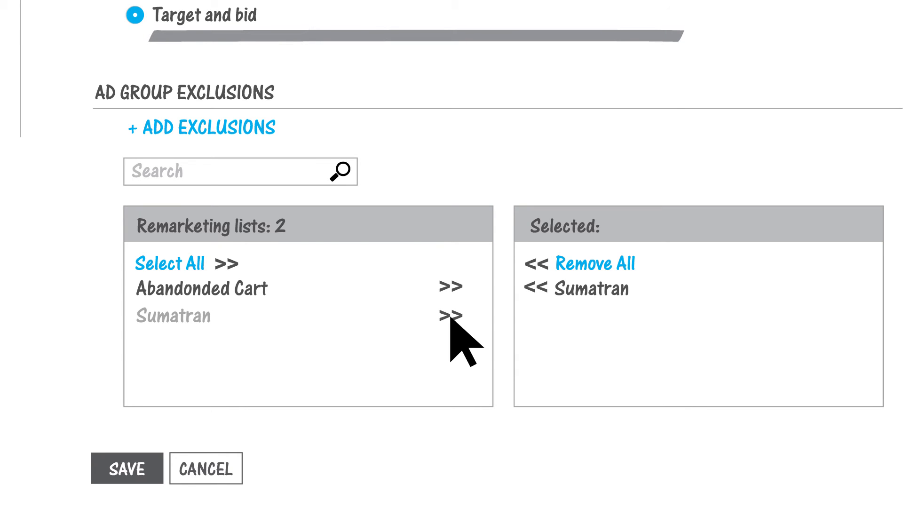
pyautogui.click(126, 468)
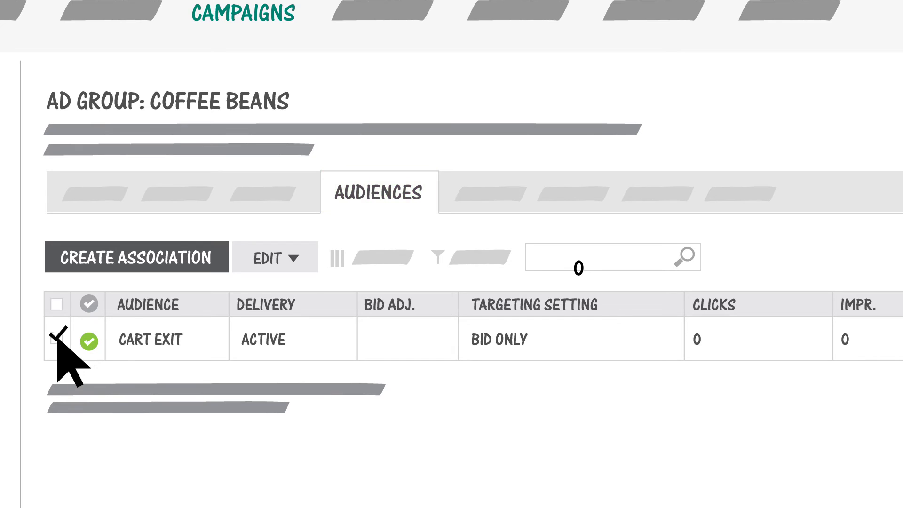
# - Enter a 25% 'Increase by' bid adjustment for the Cart Exit audience
pyautogui.click(274, 257)
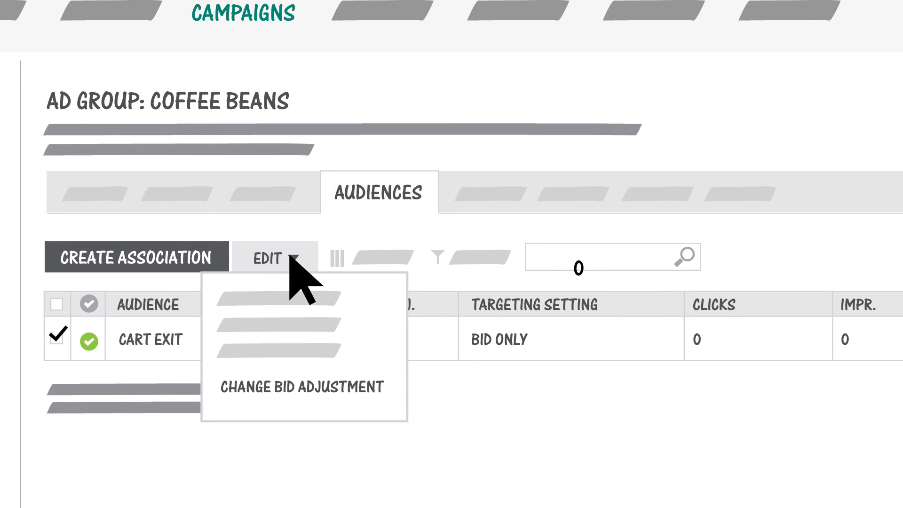
pyautogui.moveTo(367, 406)
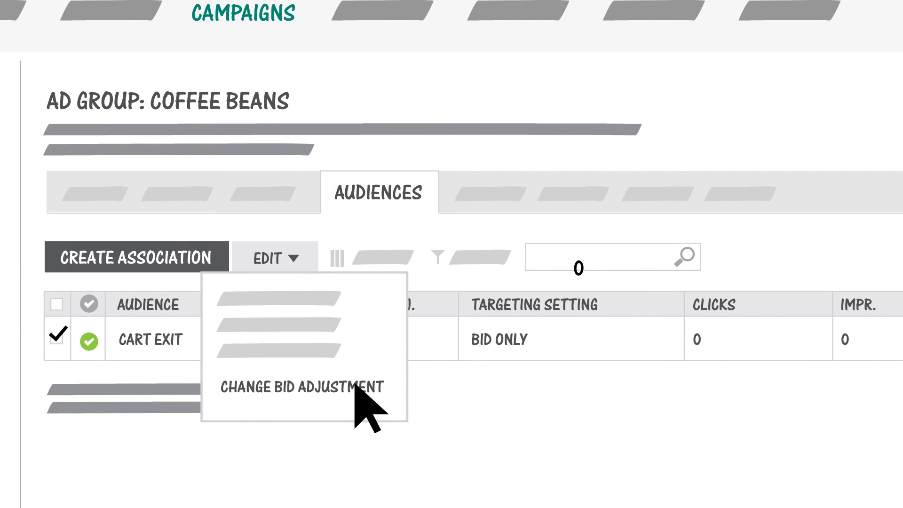
pyautogui.click(303, 386)
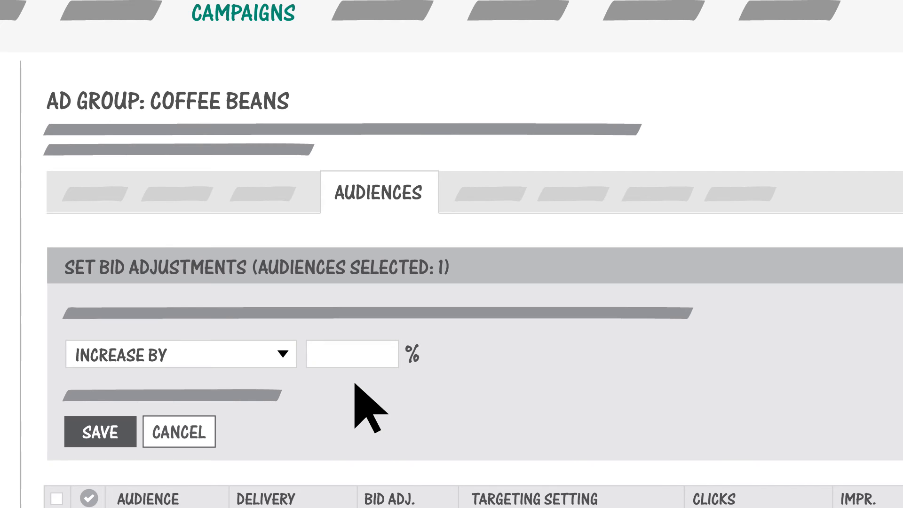
pyautogui.write('25')
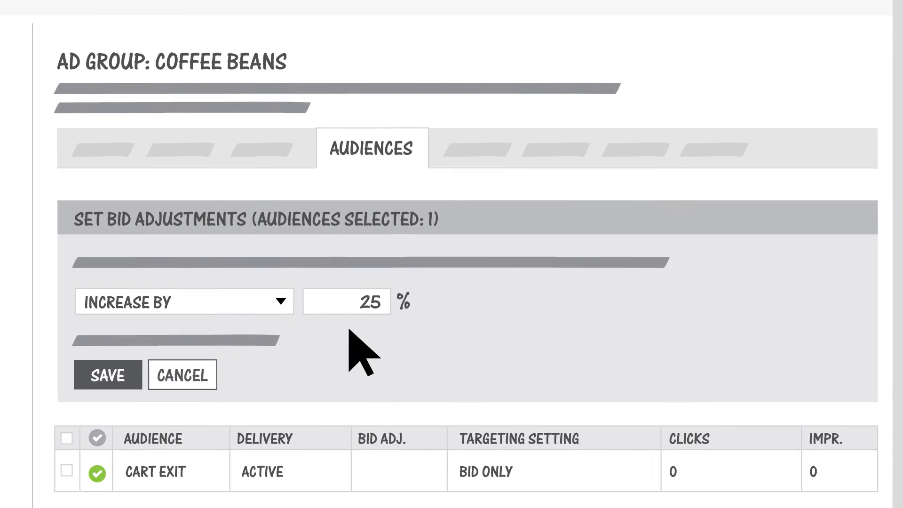
pyautogui.scroll(-3)
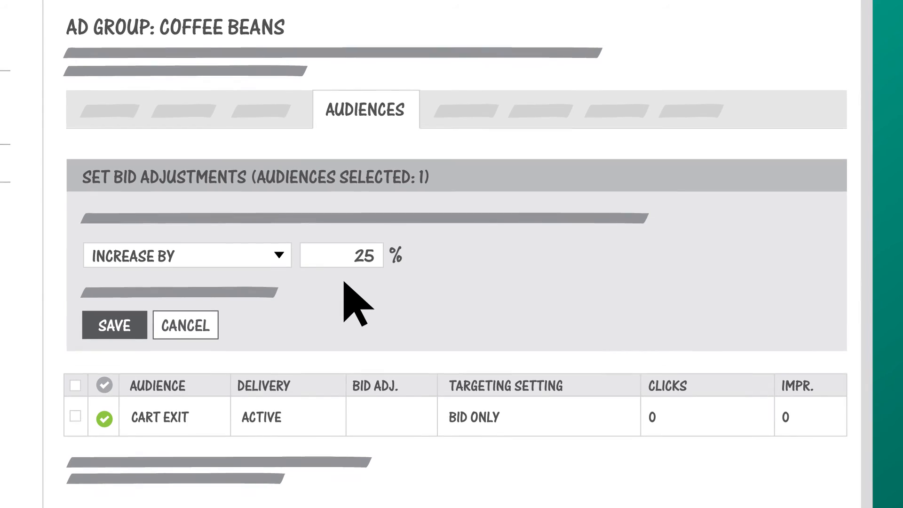
pyautogui.moveTo(189, 110)
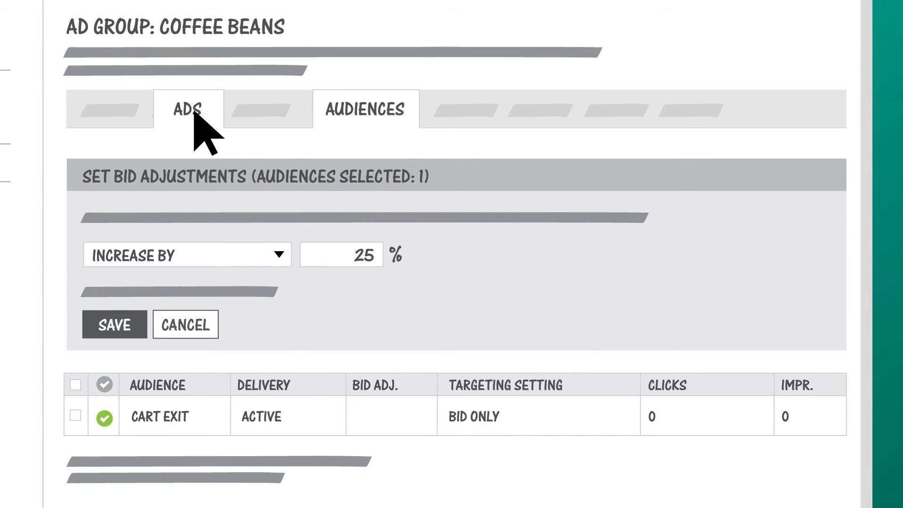
# - Create the Limited Time Only ad for ContosoCoffee.com and enter the keyword coffee
pyautogui.click(187, 109)
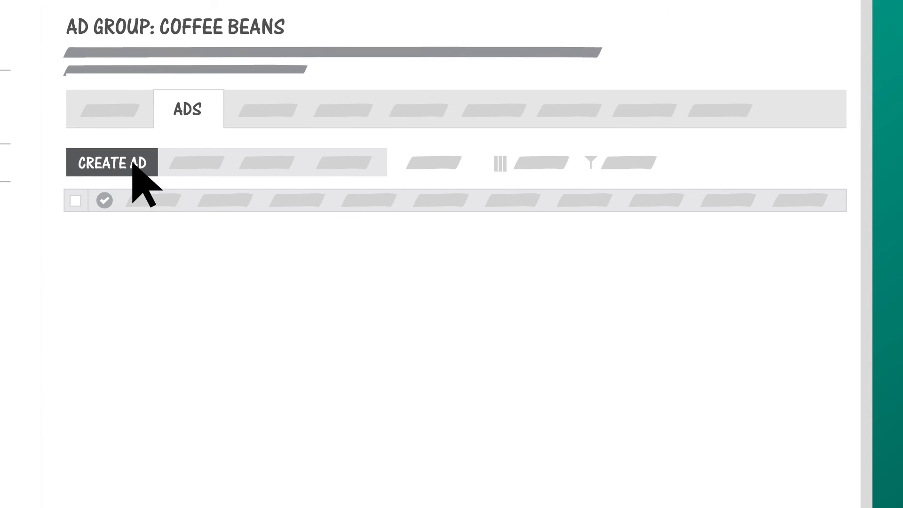
pyautogui.click(112, 163)
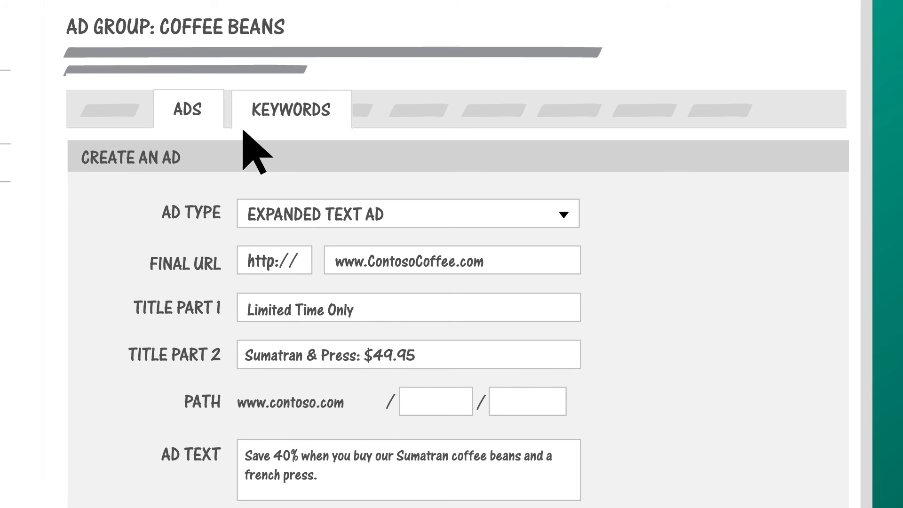
pyautogui.click(290, 109)
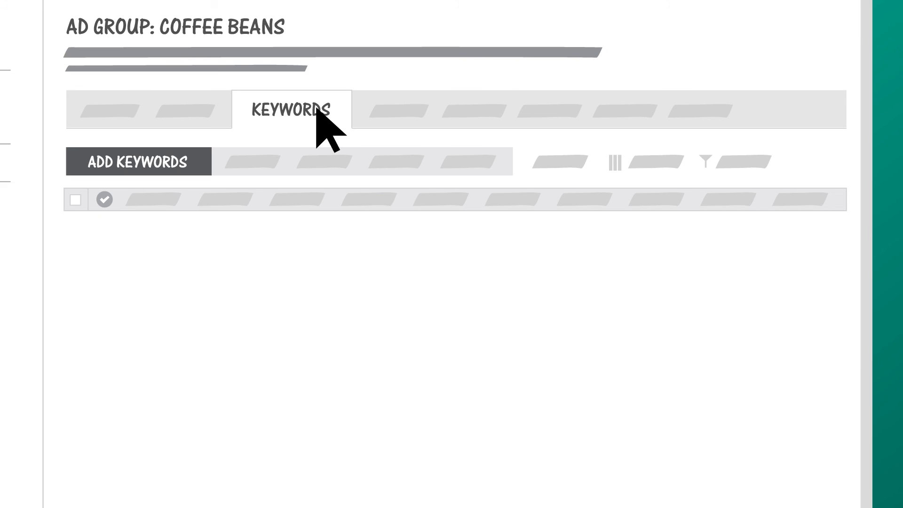
pyautogui.moveTo(198, 179)
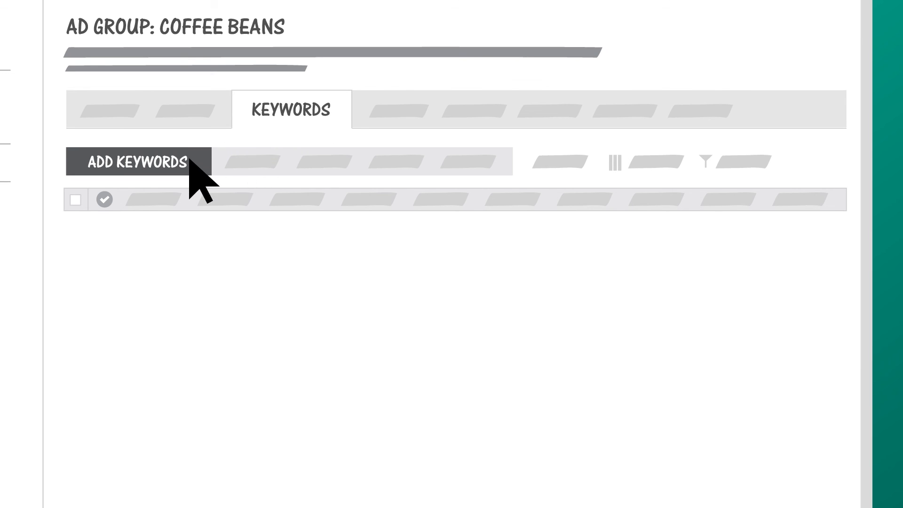
pyautogui.click(135, 161)
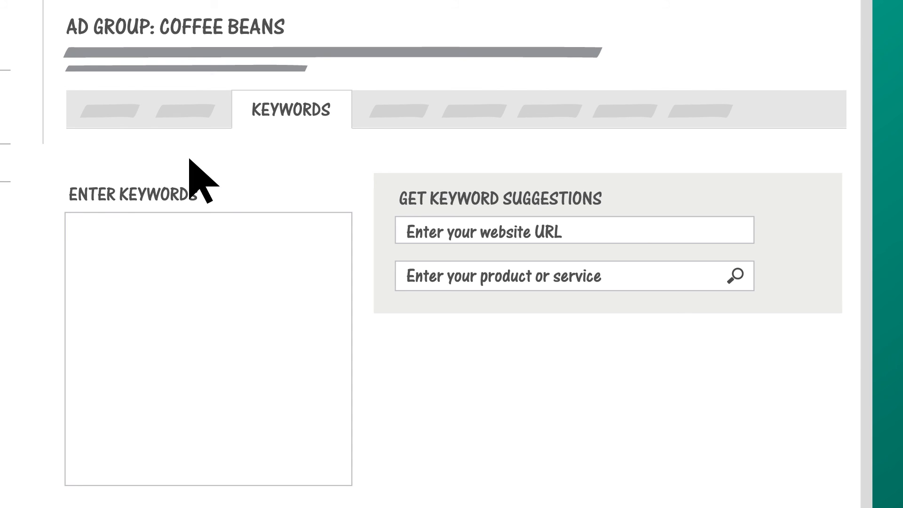
pyautogui.write('coffee')
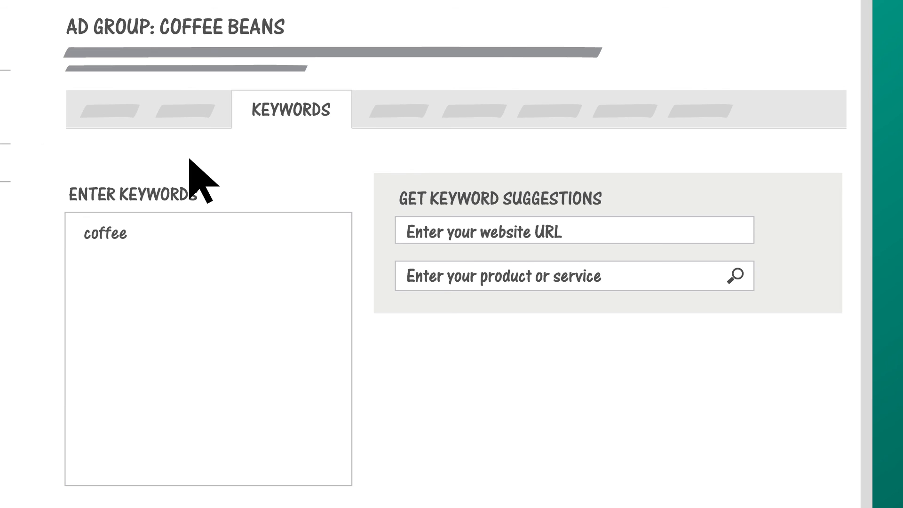